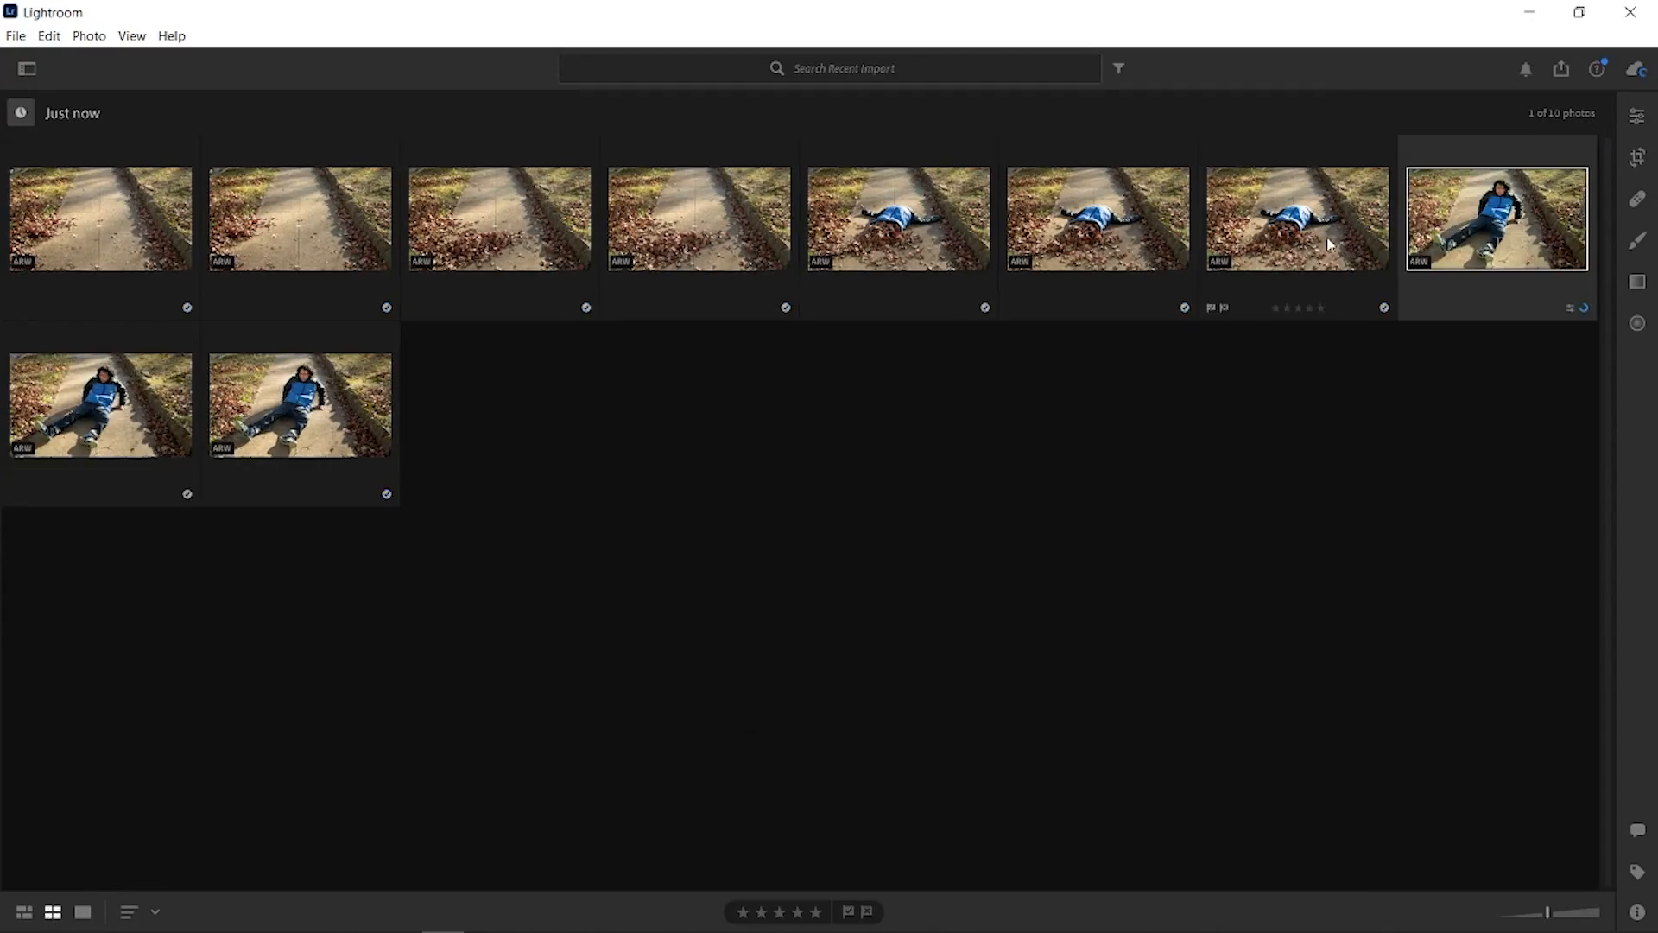
Step: Open the selected sidewalk photo from Lightroom into Photoshop for editing
double_click(1494, 217)
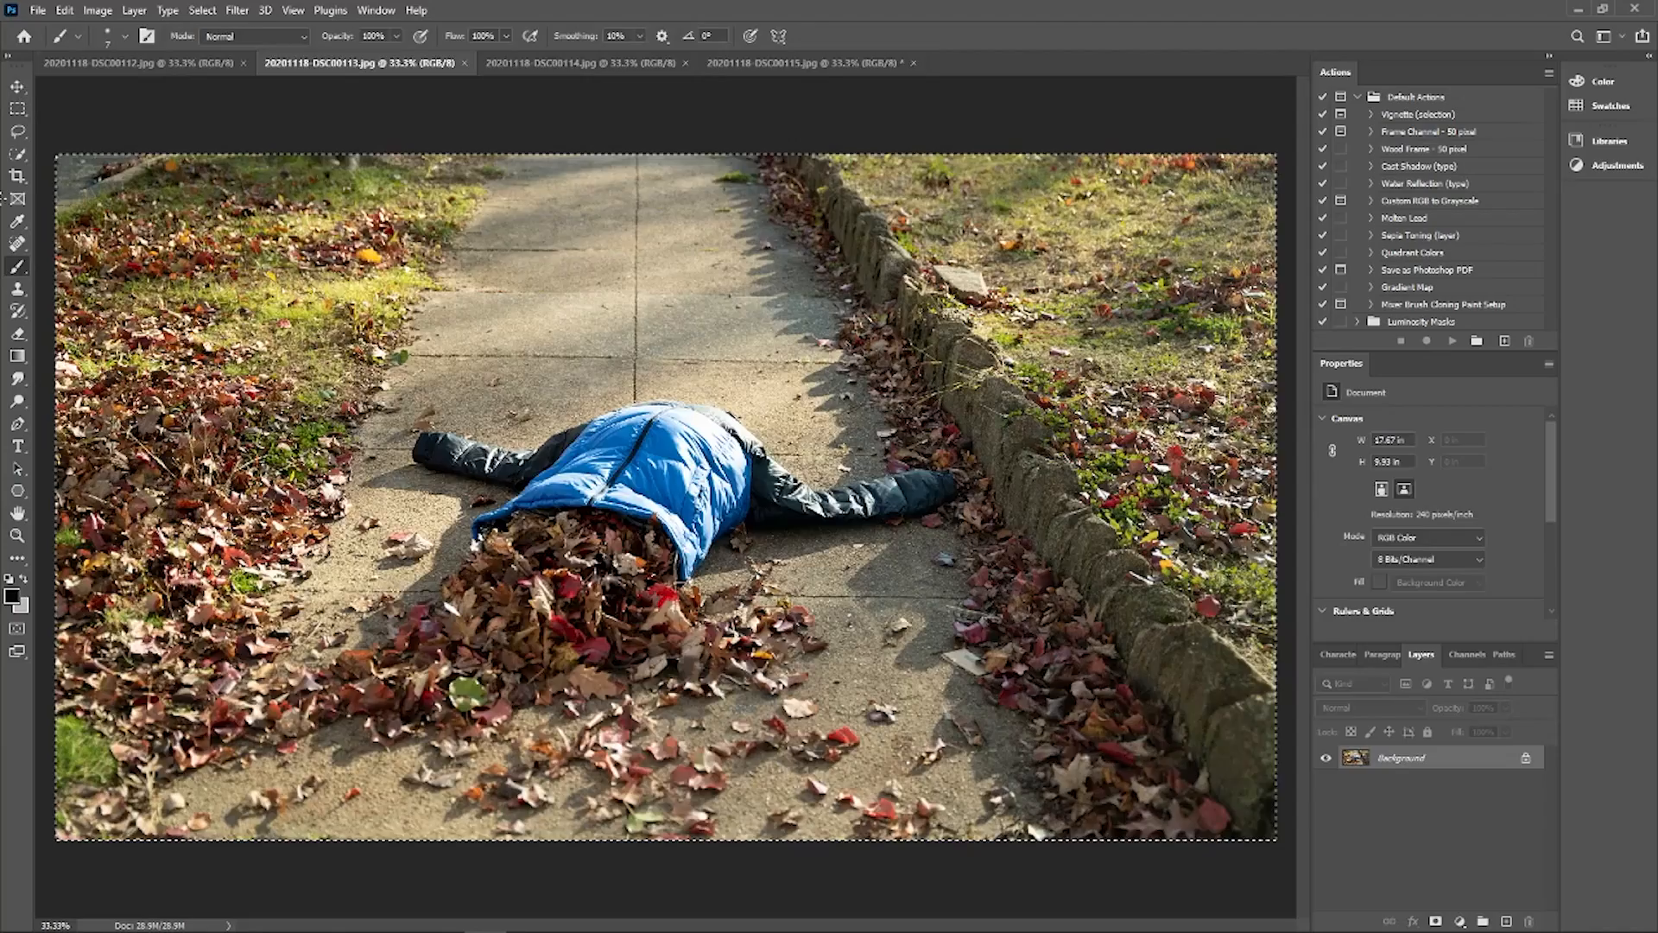
left_click(137, 62)
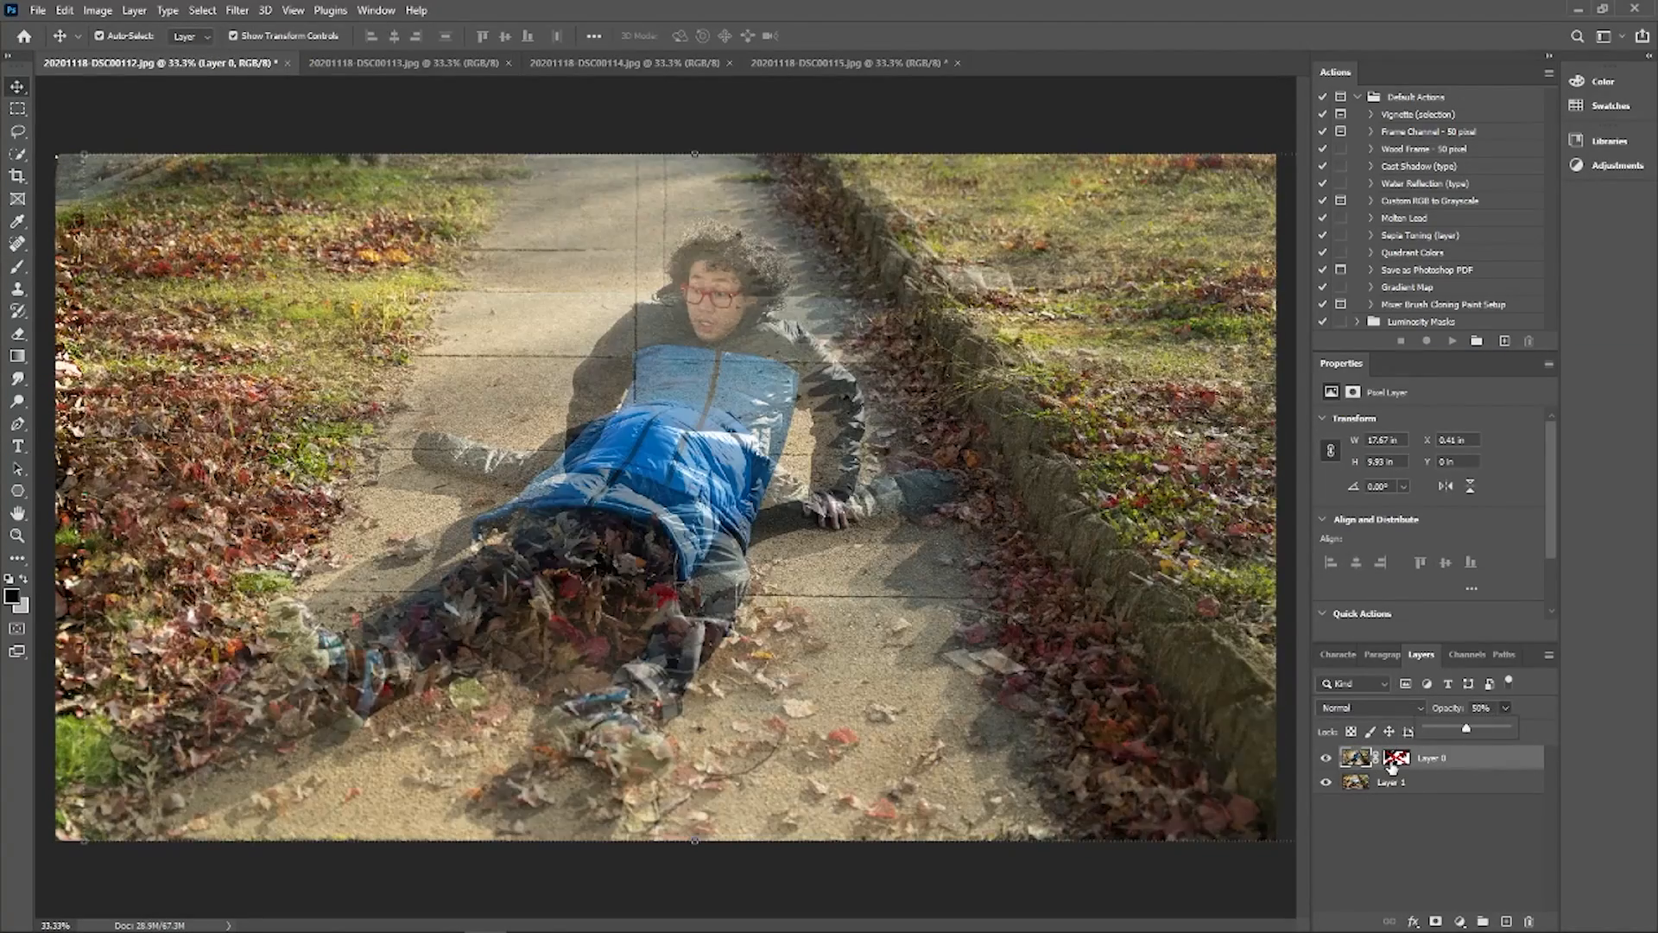
Step: Drag the leaf-covered photo layer above Layer 0 in the Layers panel
left_click_drag(1464, 727, 1462, 727)
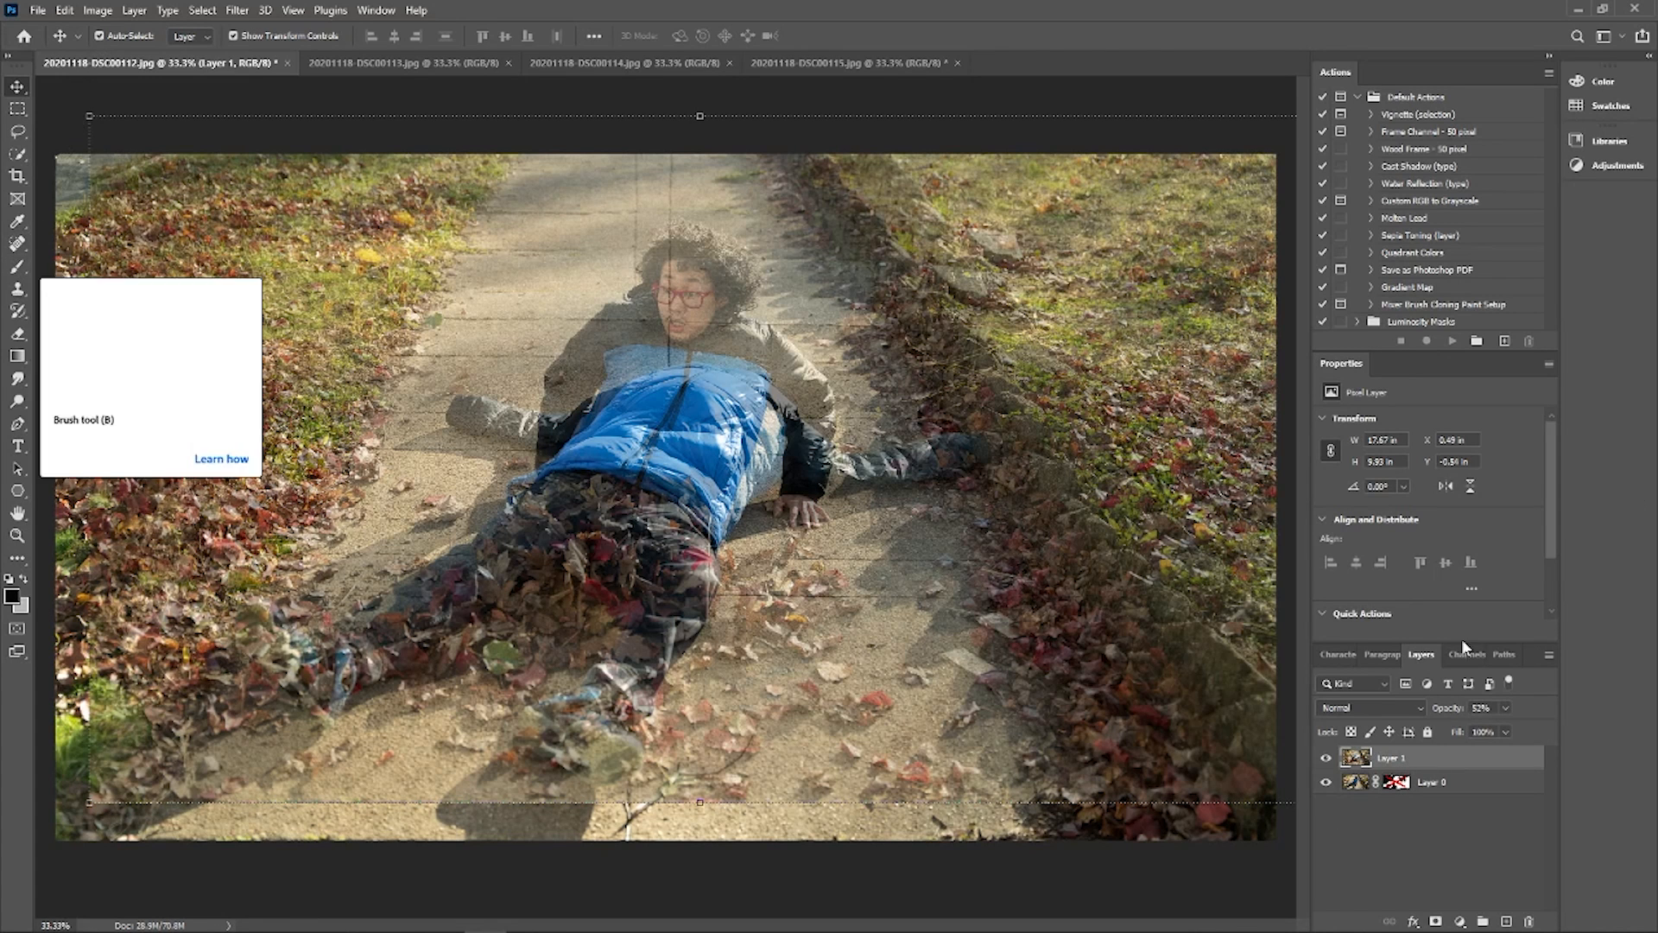
Step: Add a layer mask to the leaf-covered layer and select the Brush tool
left_click(166, 10)
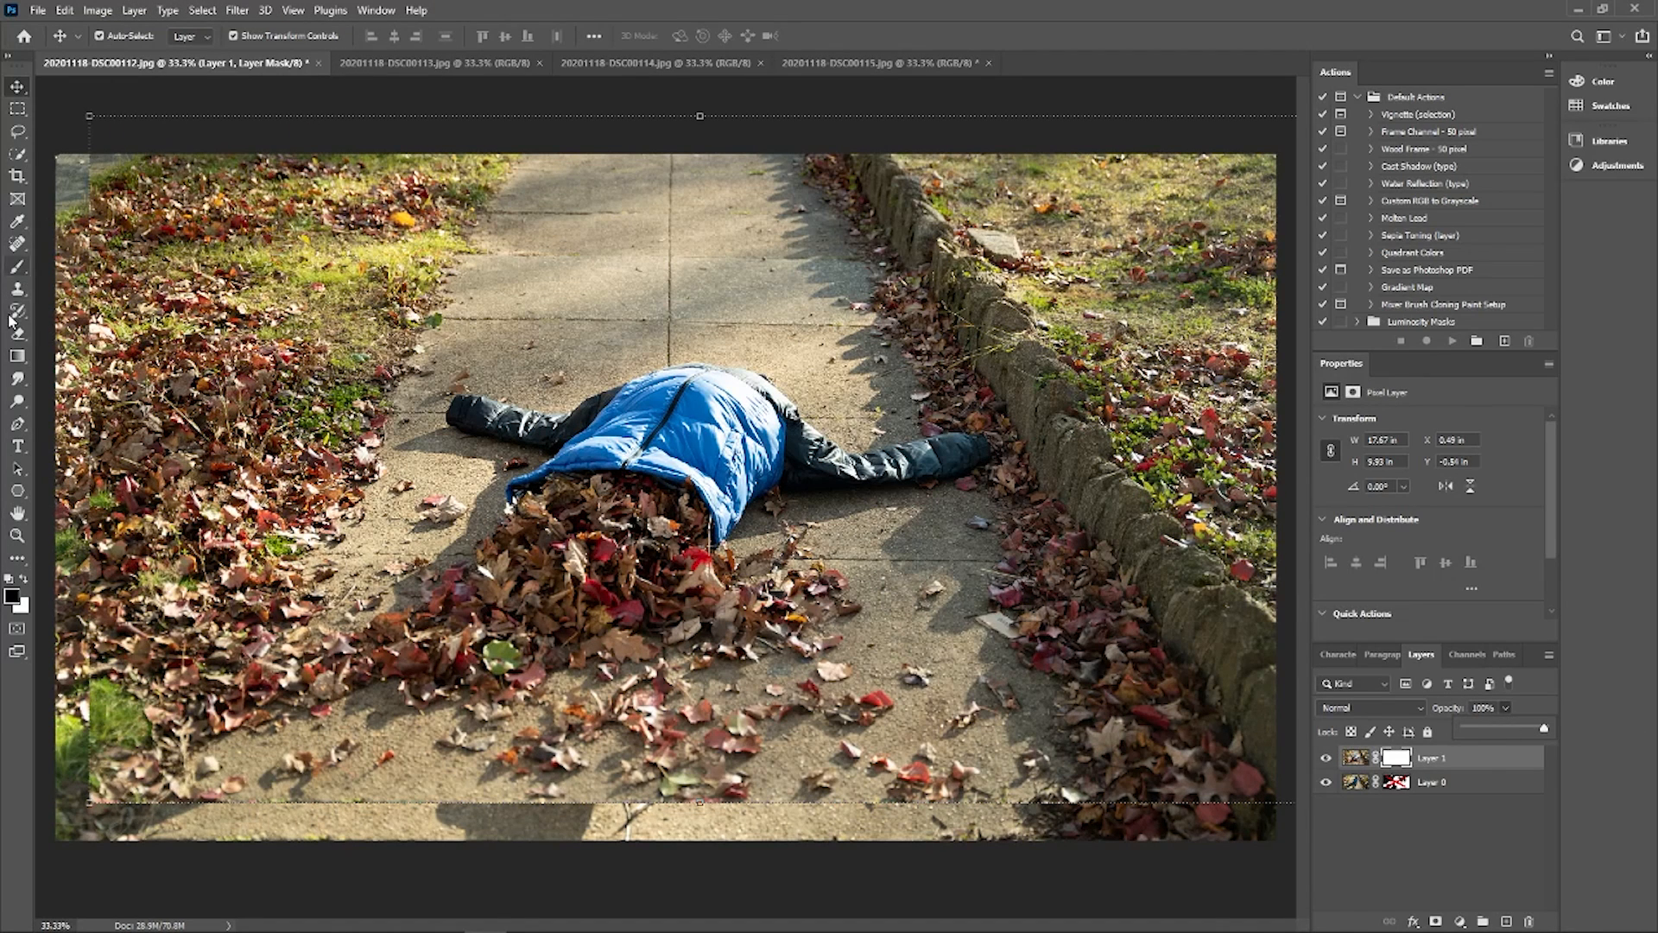
left_click(18, 244)
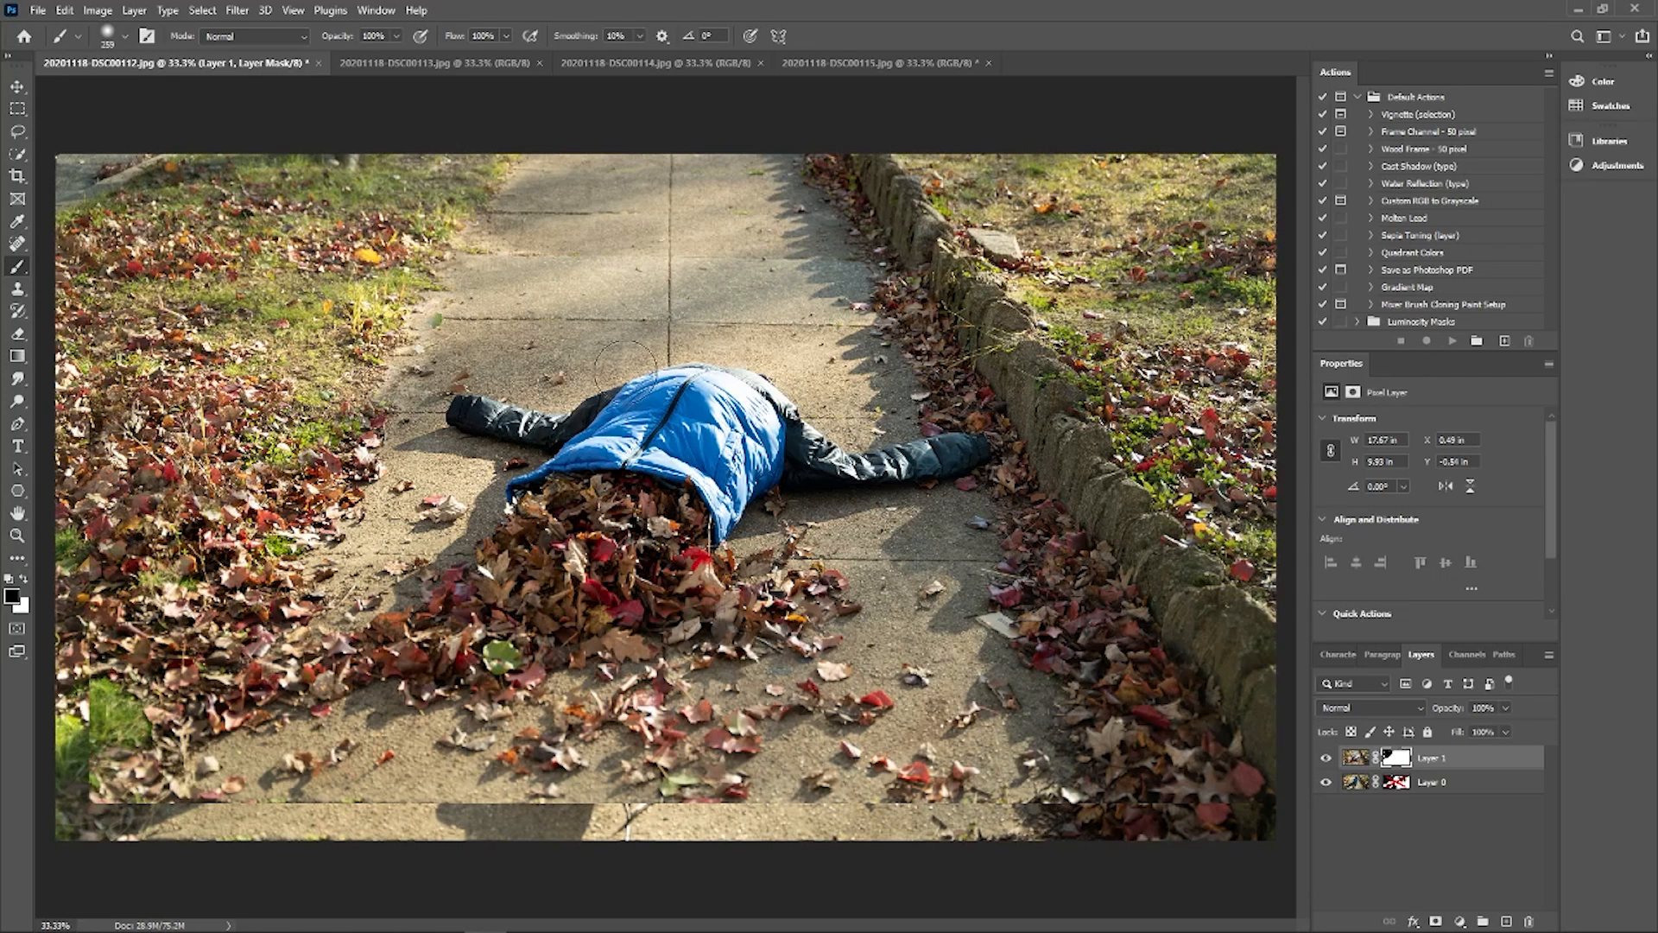